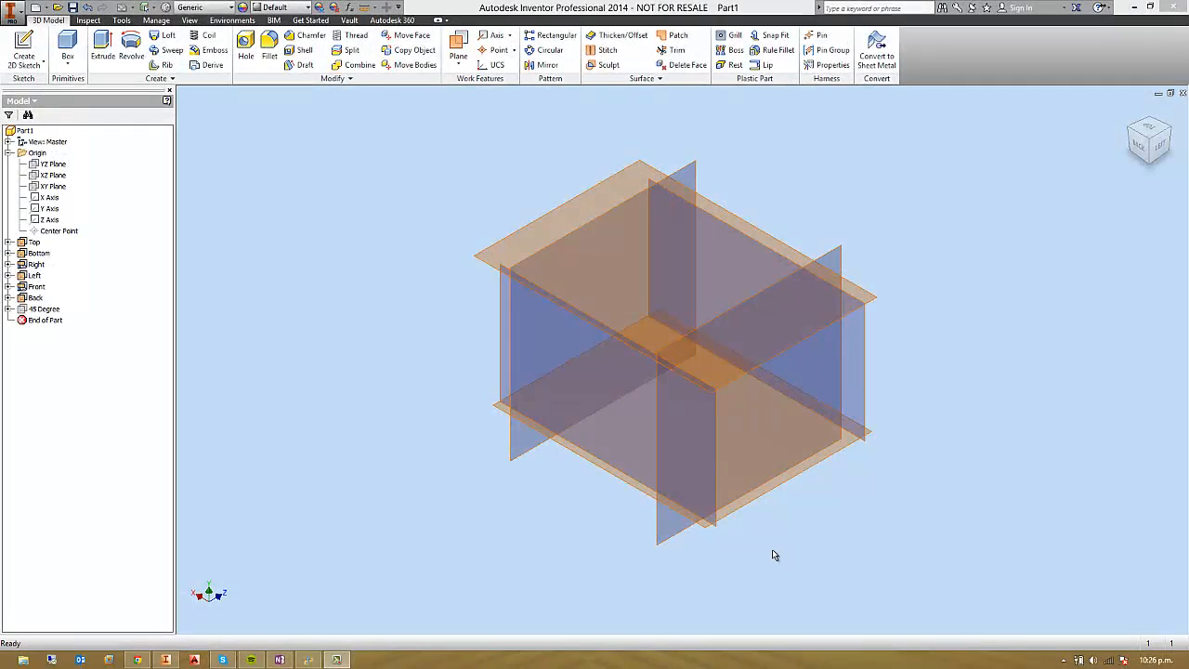
mouse_move(408, 400)
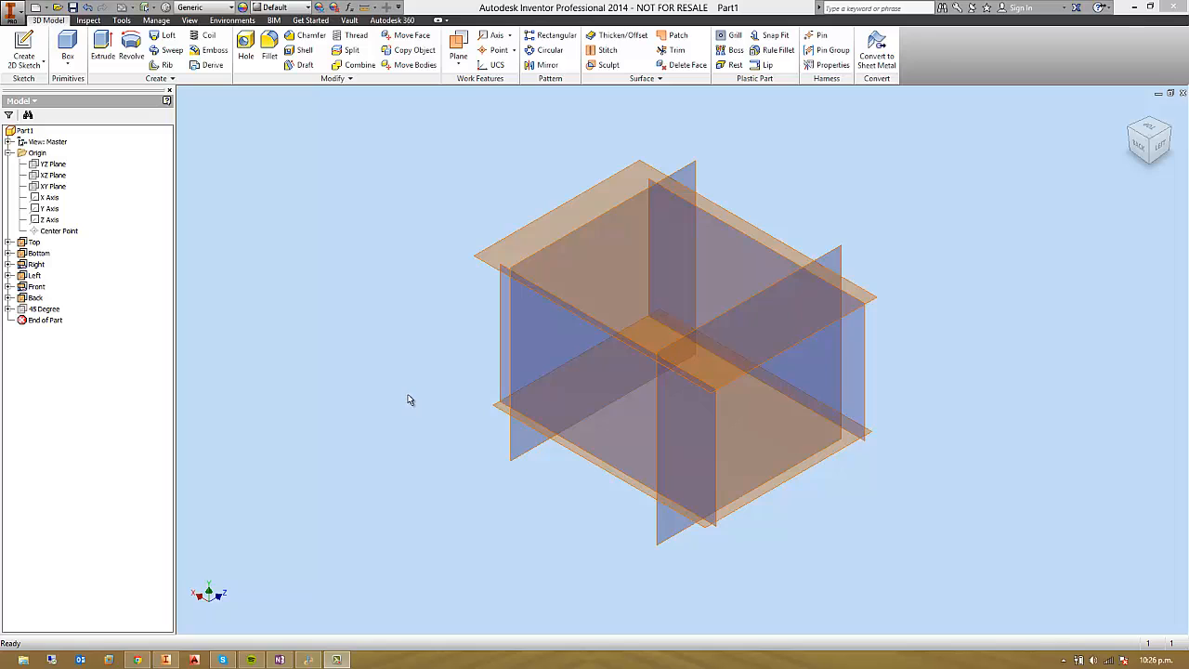
mouse_move(115, 260)
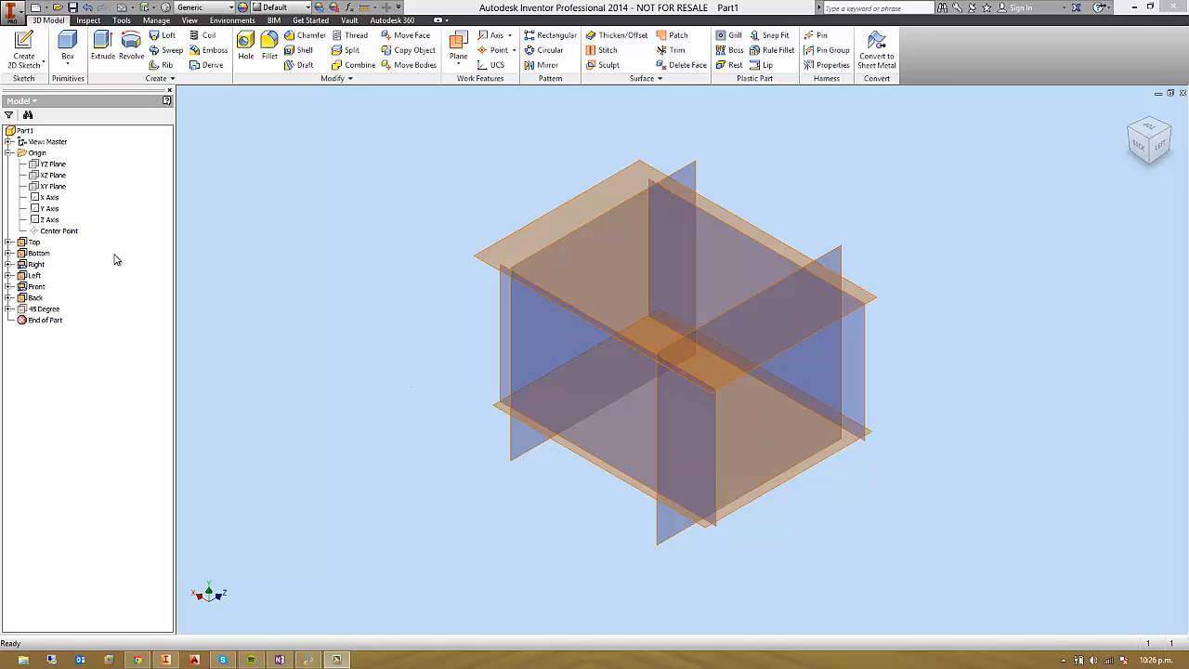
- Start a Sculpt bounded by the Top, side and 45-degree work planes picked in the browser
click(37, 253)
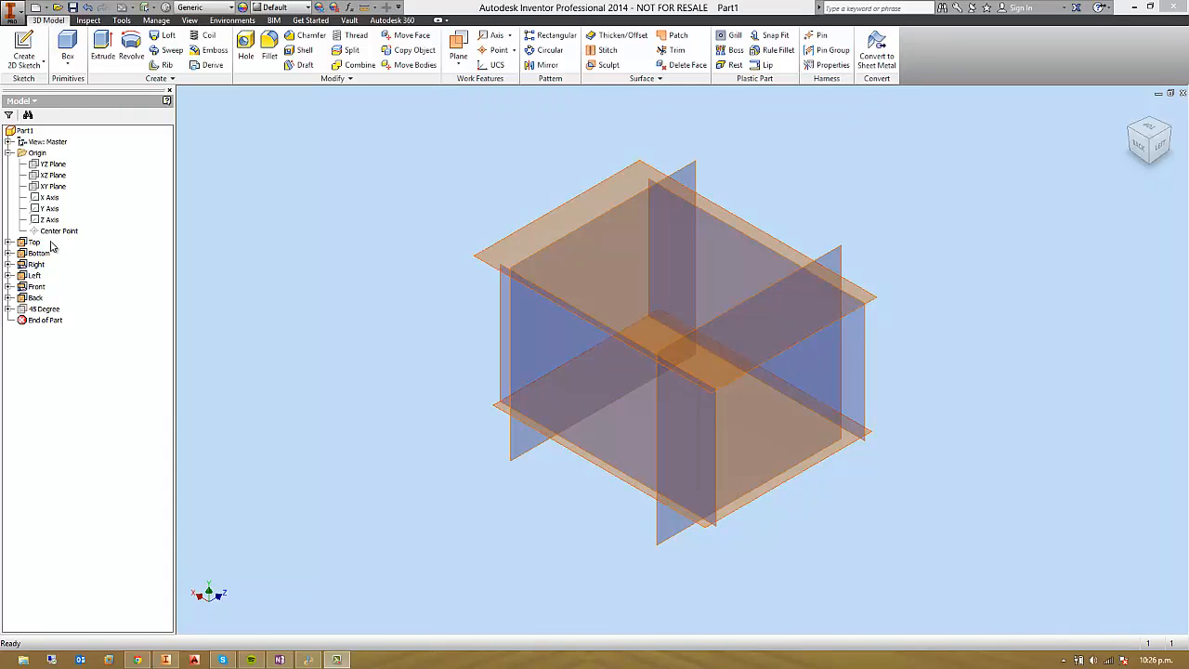
click(39, 252)
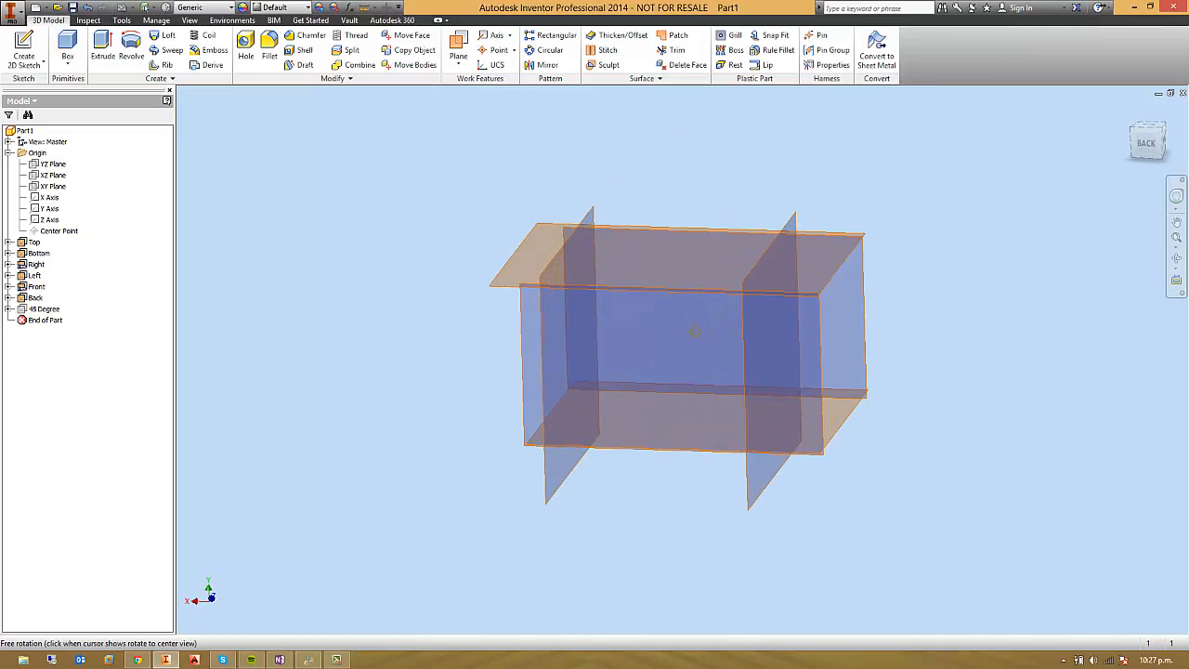
click(608, 64)
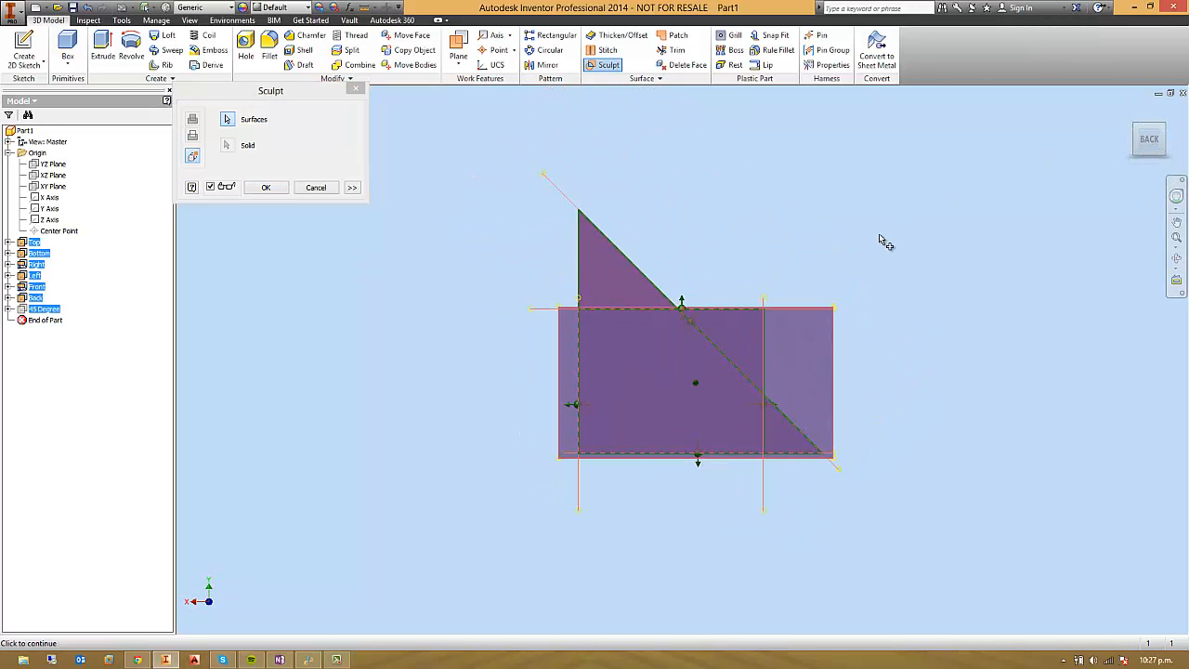
- Select the remaining bounding planes so the preview shows the block with its angled corner
click(268, 186)
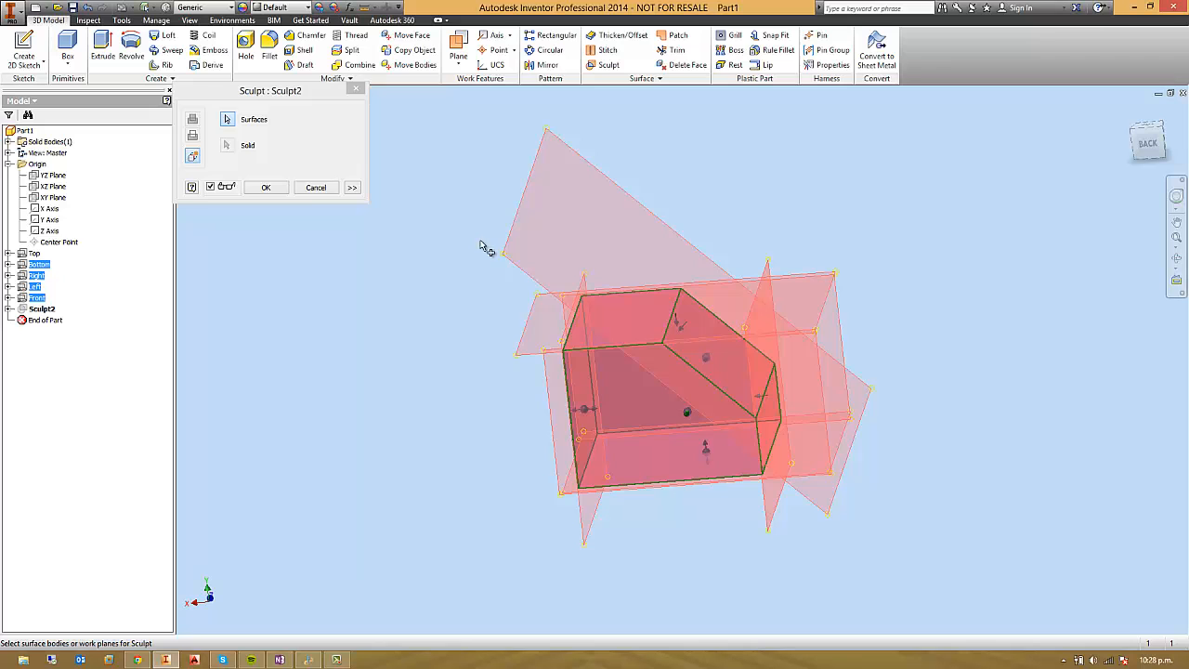
- Confirm the Sculpt to produce the solid block with its 45° corner cut, then inspect it
click(266, 185)
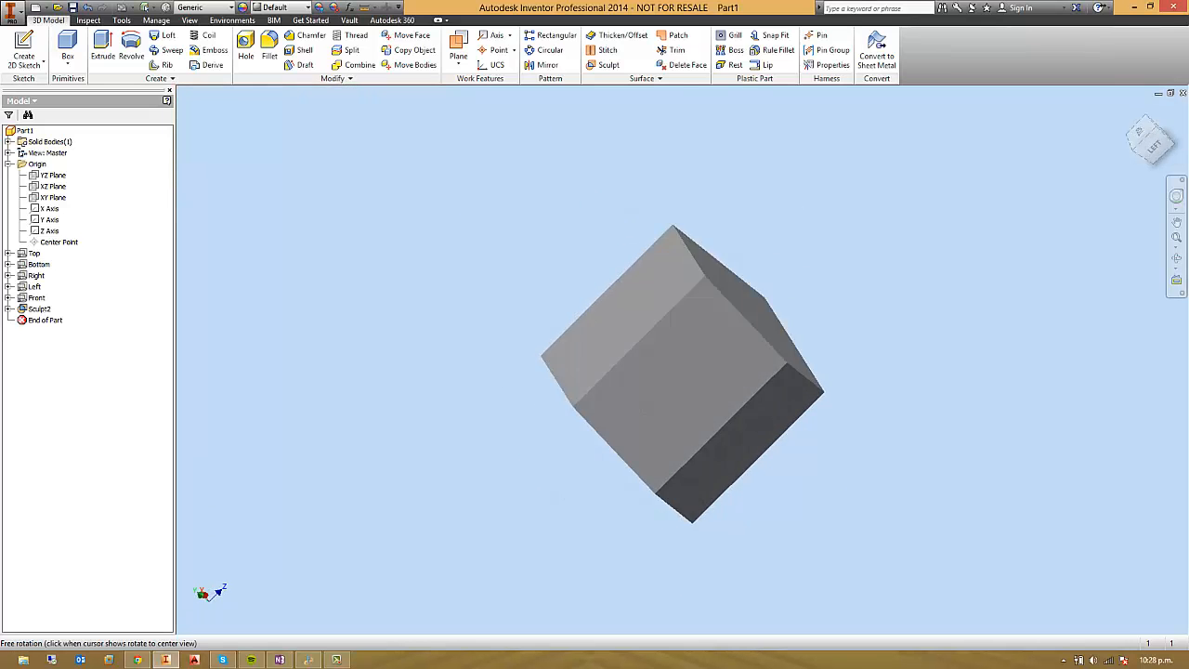
drag(678, 372, 629, 438)
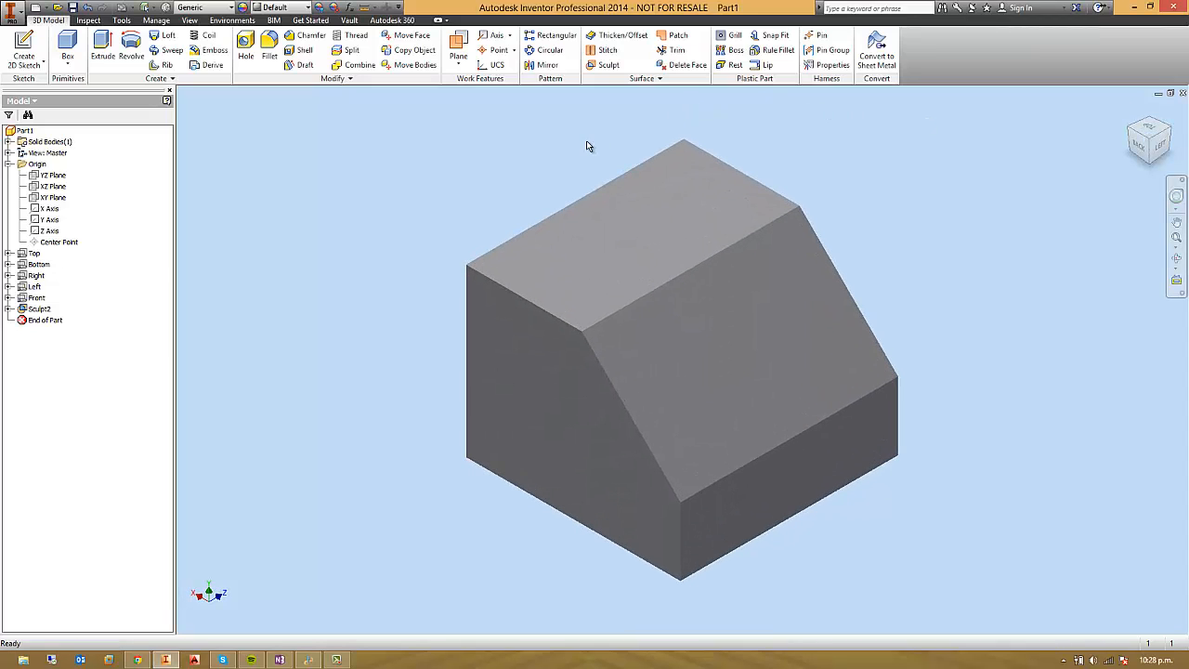
mouse_move(523, 184)
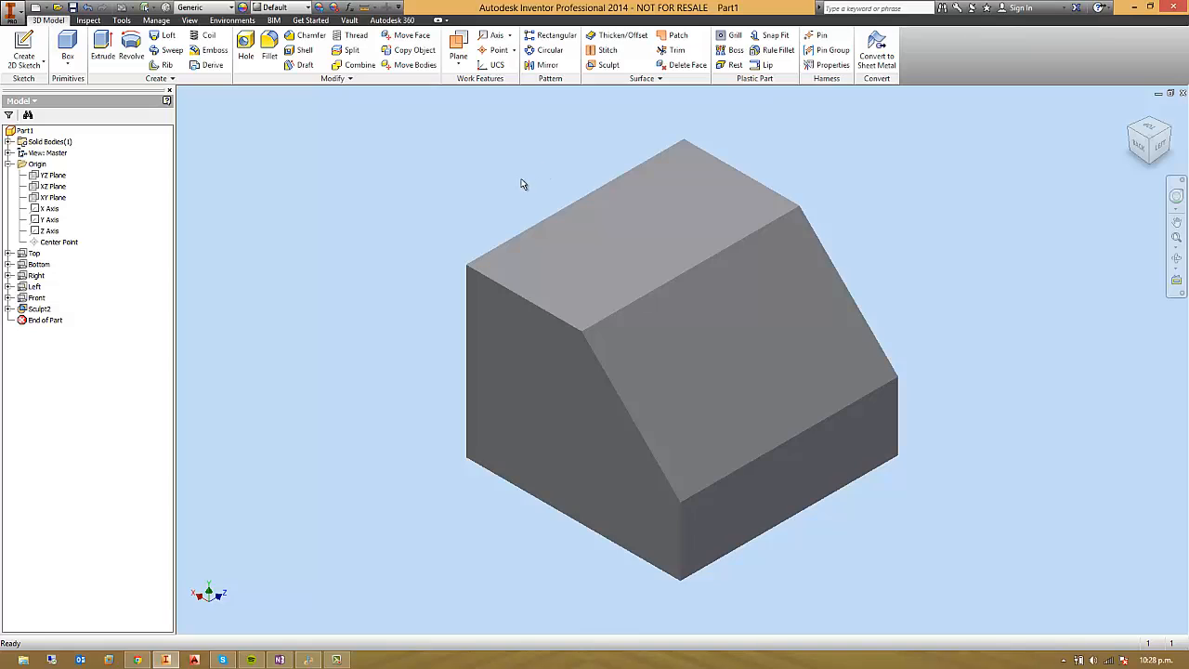
mouse_move(449, 212)
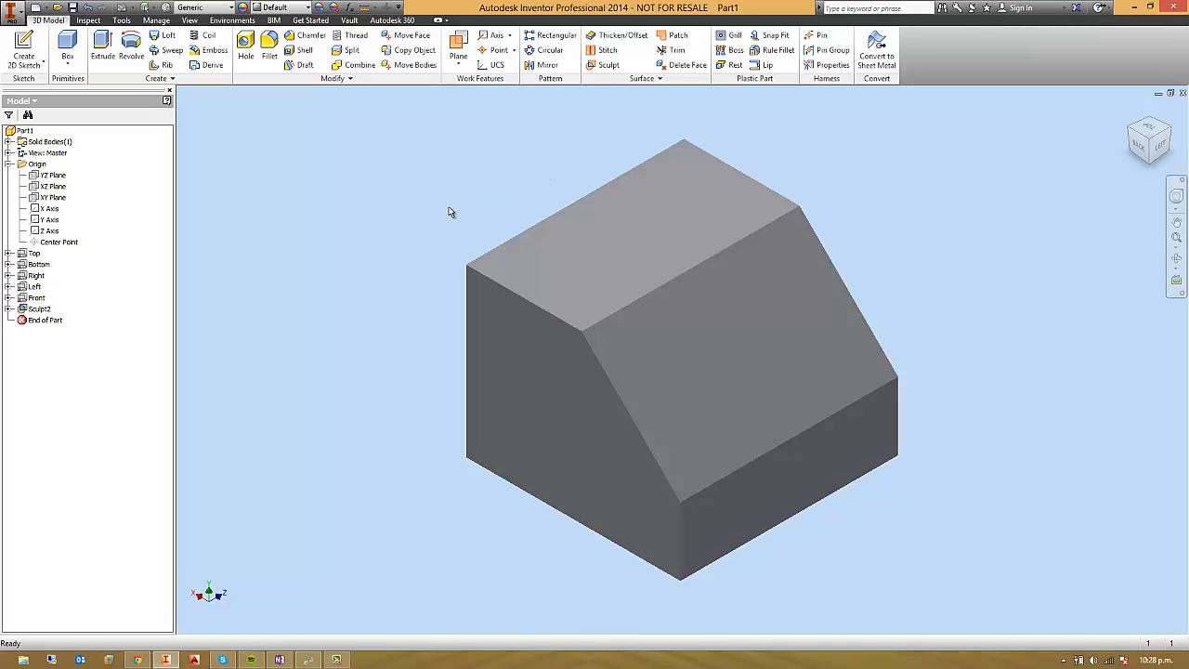